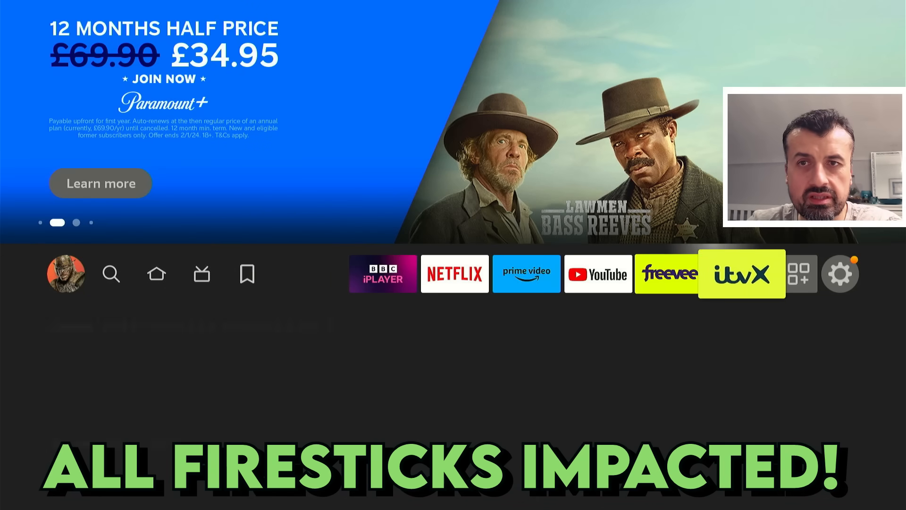
Step: Open Manage Installed Applications and scroll down to TDUK APP Killer's details
left_click(840, 273)
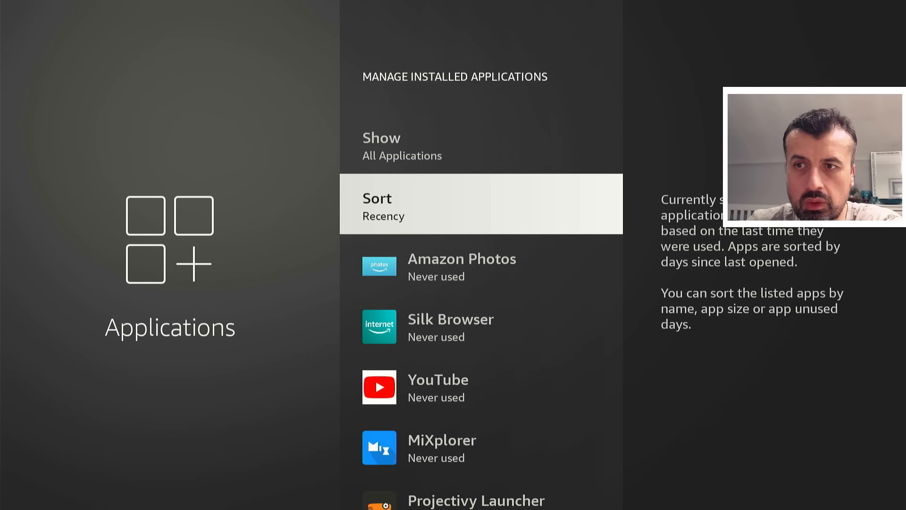
scroll("down", 3)
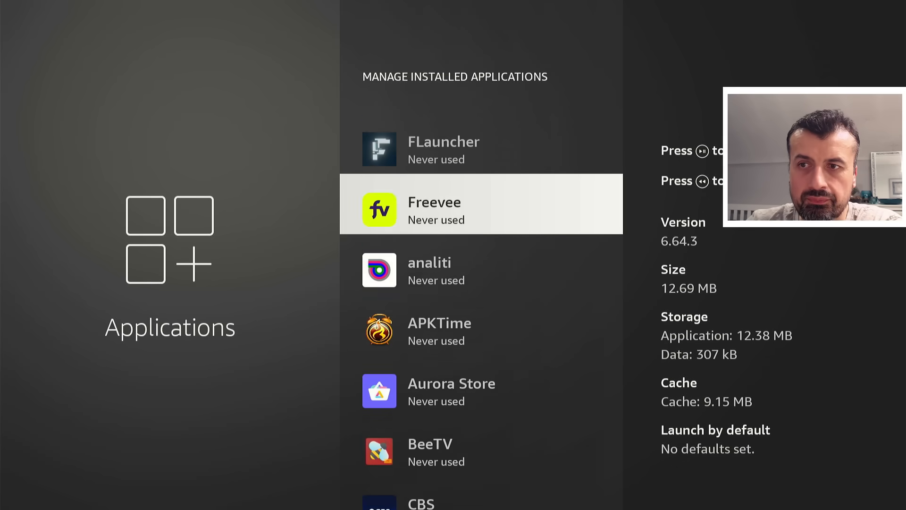
scroll("down", 3)
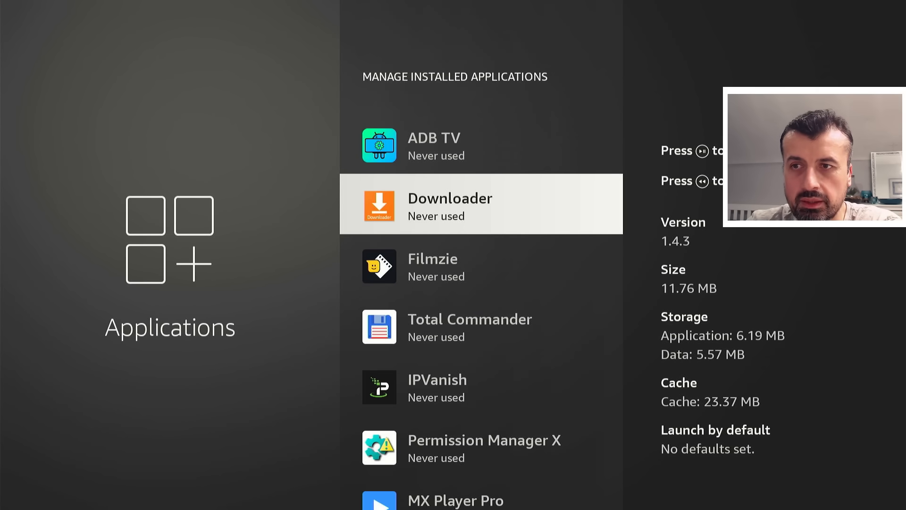
scroll("down", 3)
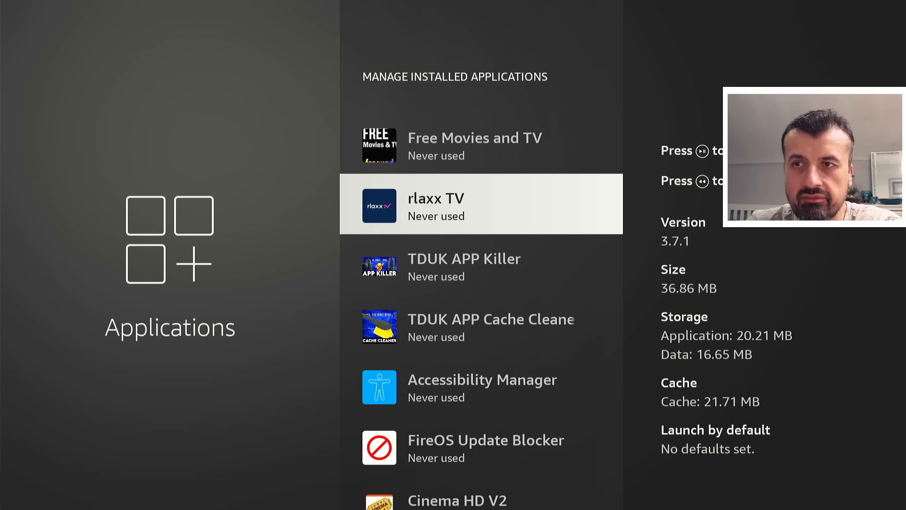
scroll("down", 3)
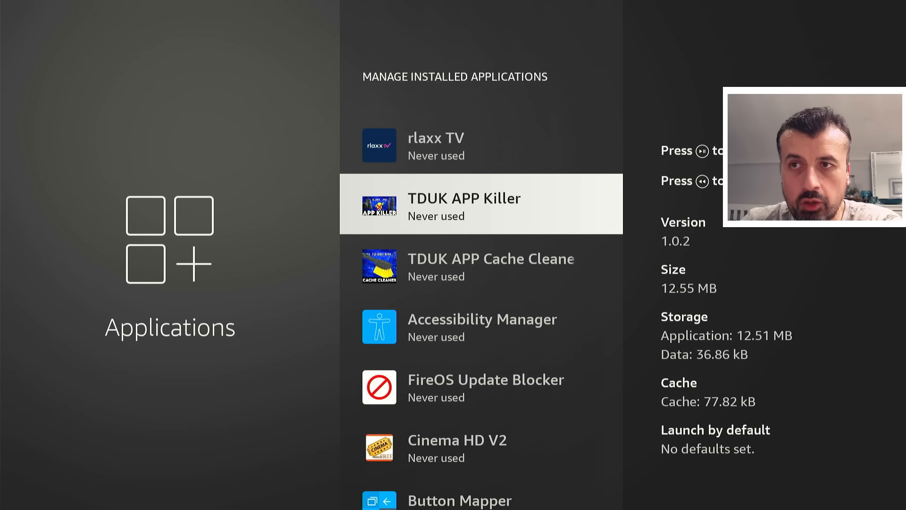
Step: Launch TDUK APP Killer, go back, then launch Downloader
left_click(464, 204)
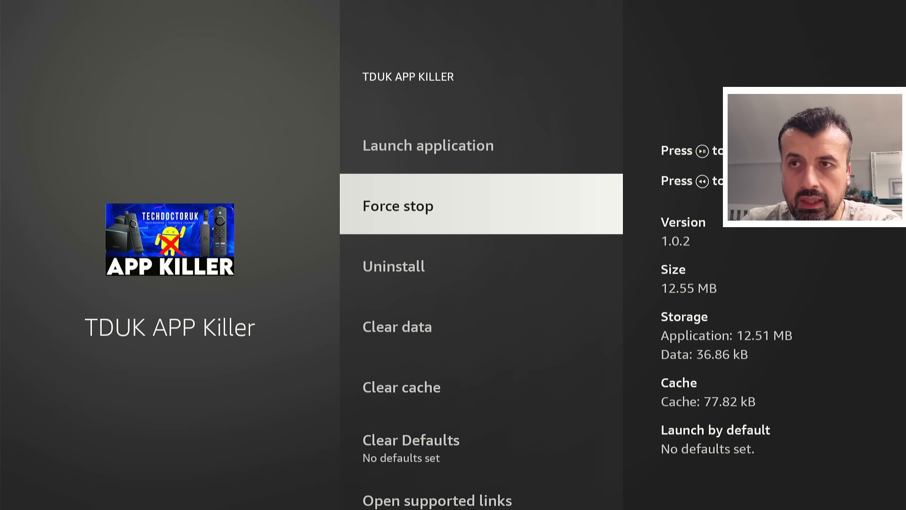
left_click(429, 145)
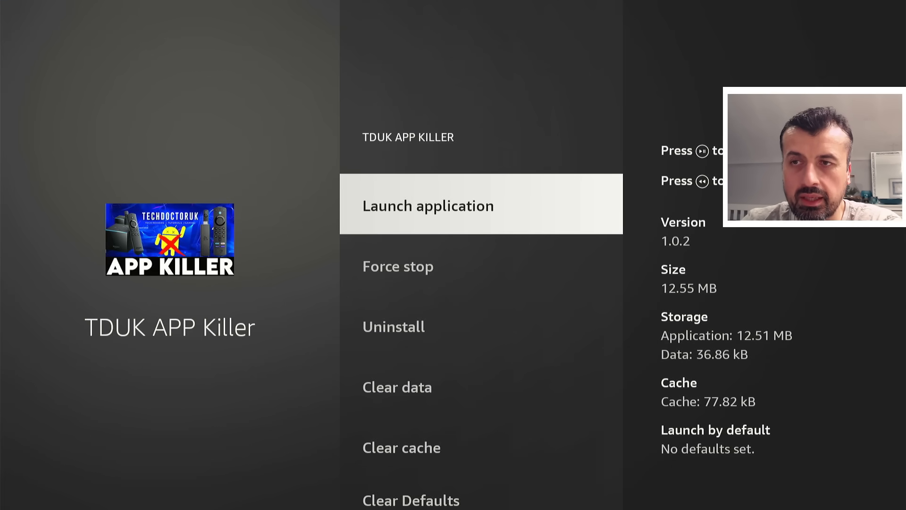
key("Back")
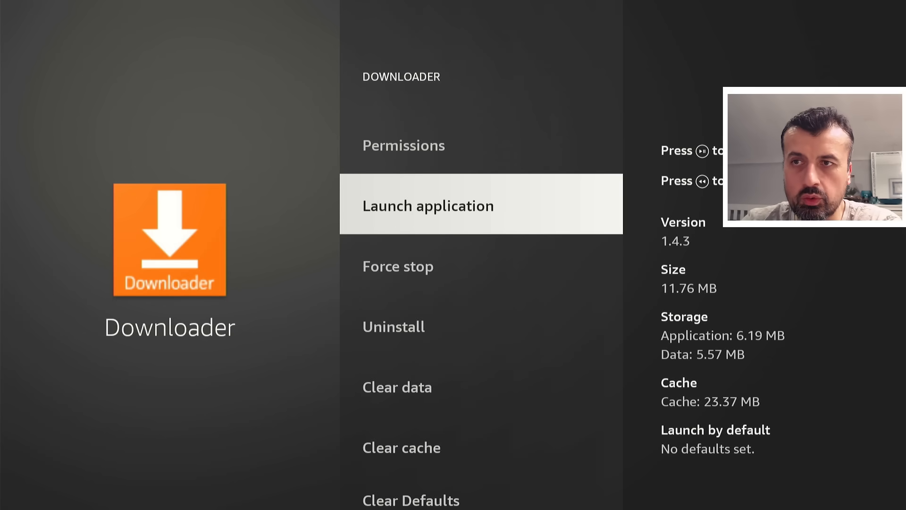
left_click(428, 205)
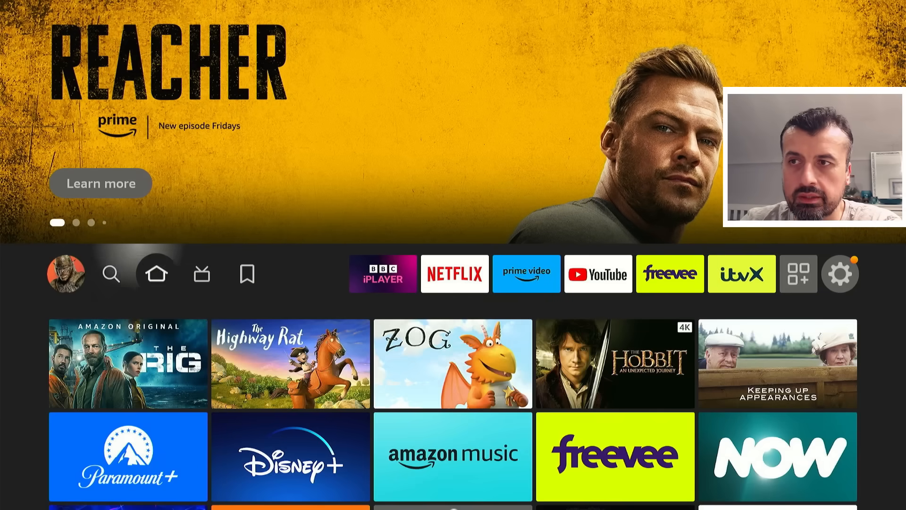
Step: Reopen the installed applications list and scroll to check Downloader and TDUK APP Killer
left_click(840, 273)
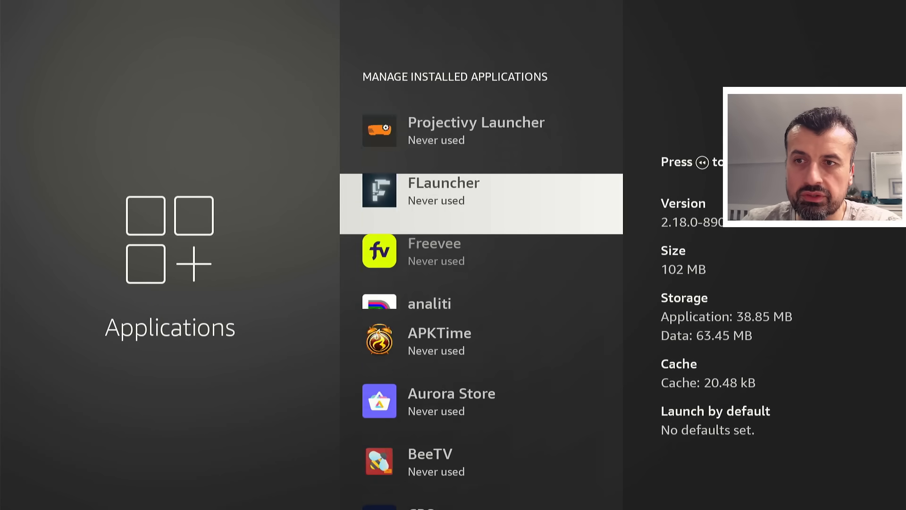
scroll("down", 3)
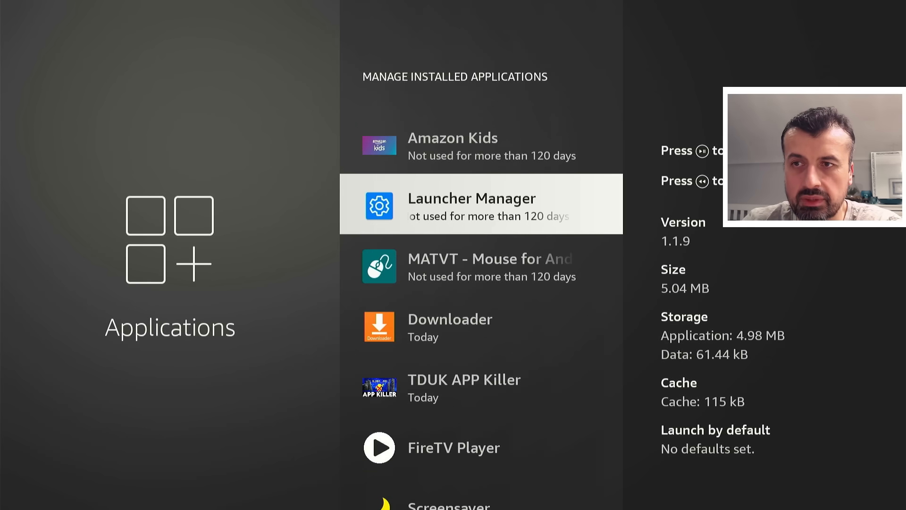
scroll("down", 3)
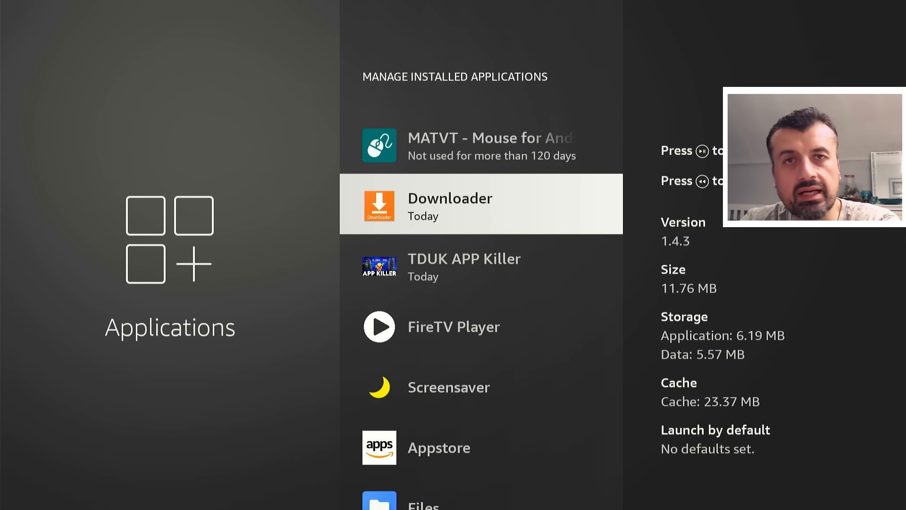
scroll("down", 3)
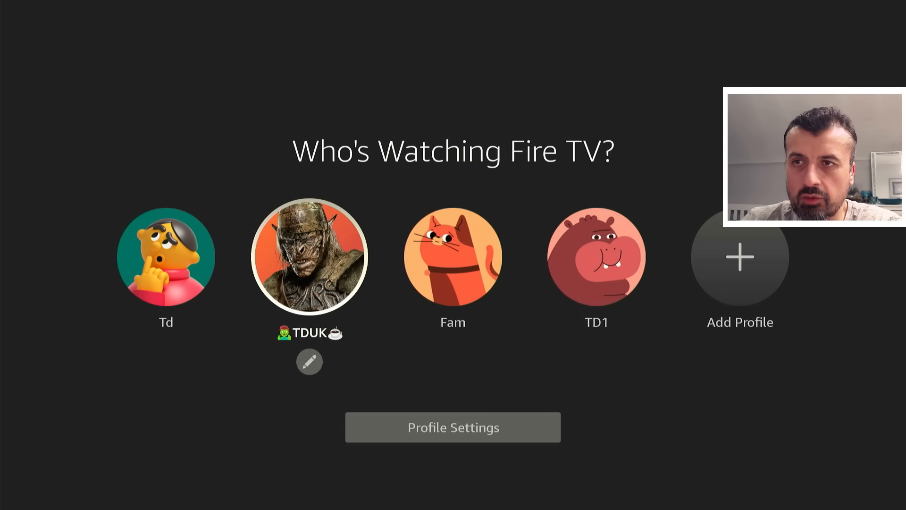
Step: Choose the TDUK profile and scroll its installed applications to TDUK APP Killer
left_click(309, 256)
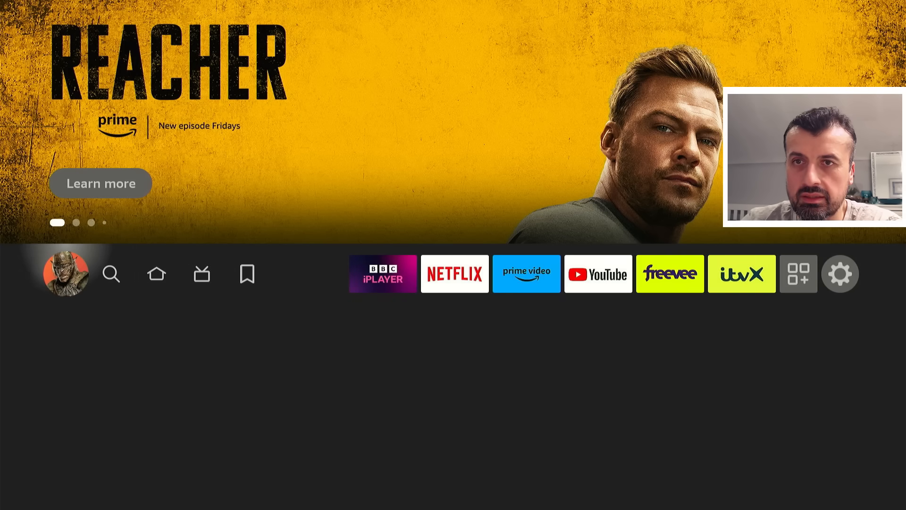
left_click(840, 274)
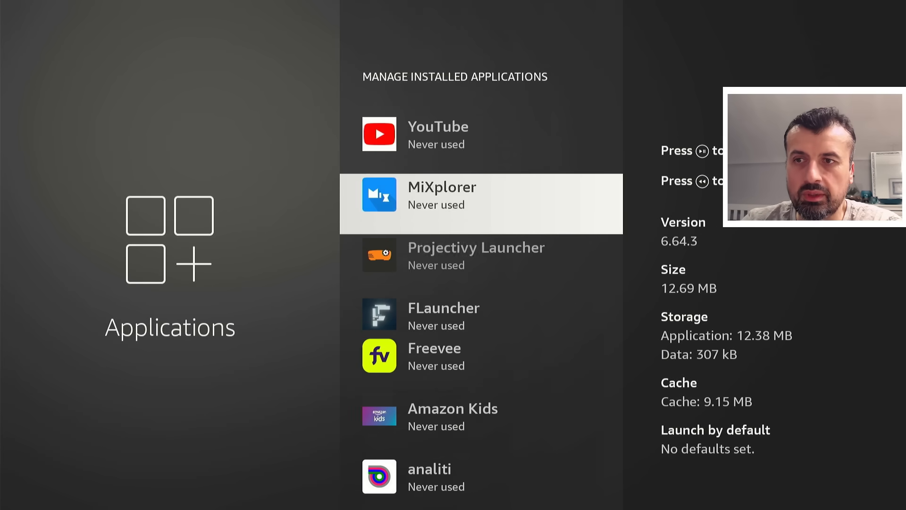
scroll("down", 3)
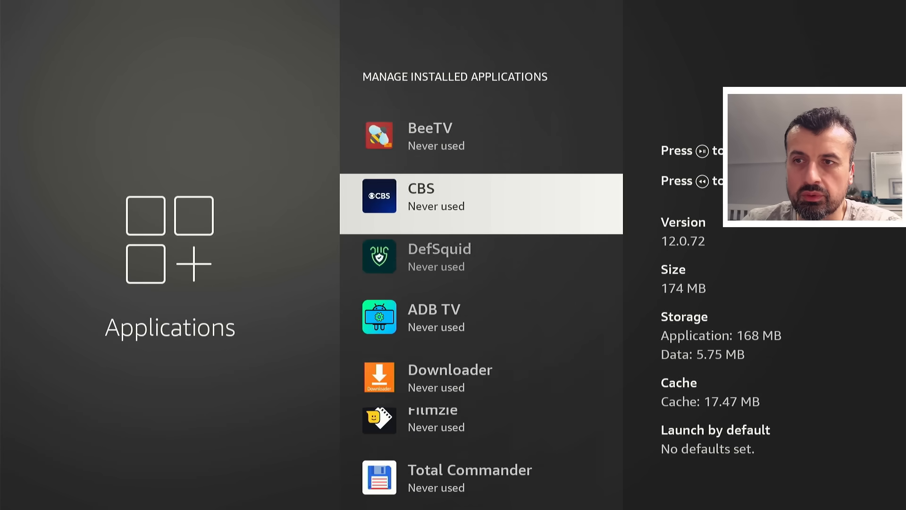
scroll("down", 3)
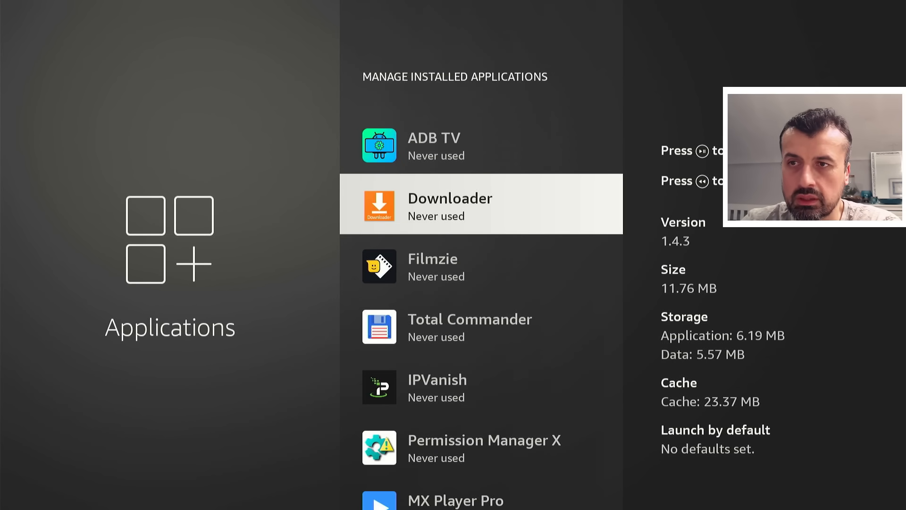
scroll("down", 3)
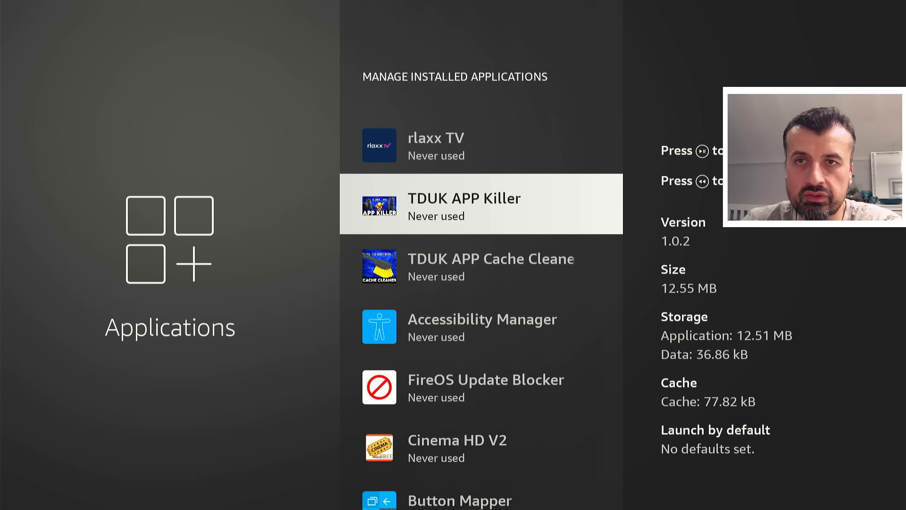
Step: Return to Applications, reopen Manage Installed Applications, and scroll to BeeTV's details
key("back")
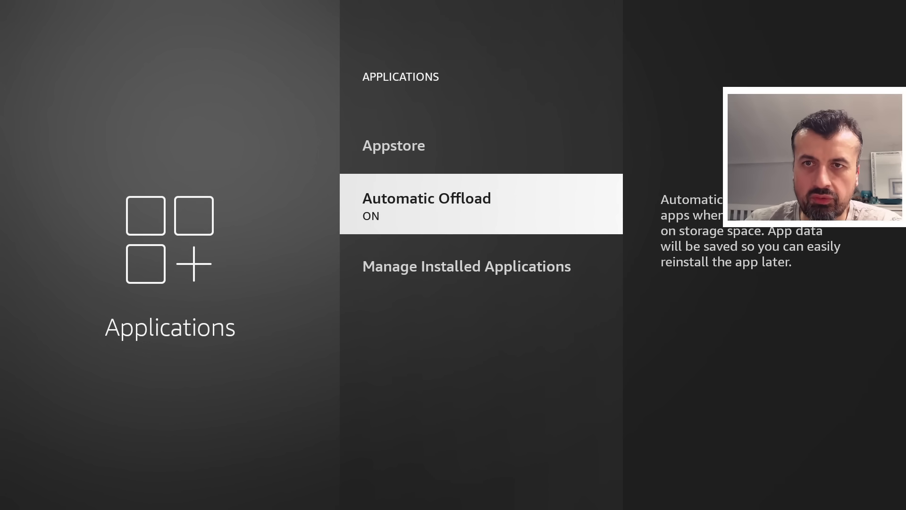
left_click(467, 266)
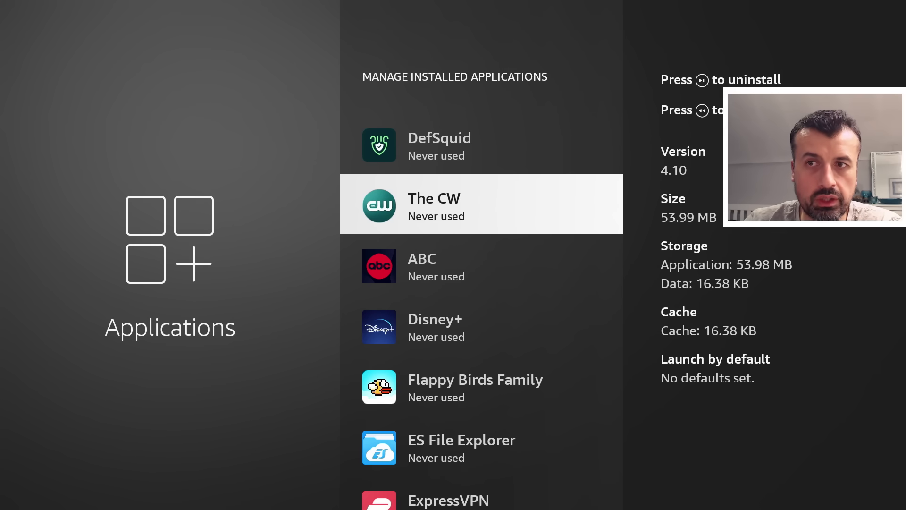
scroll("down", 3)
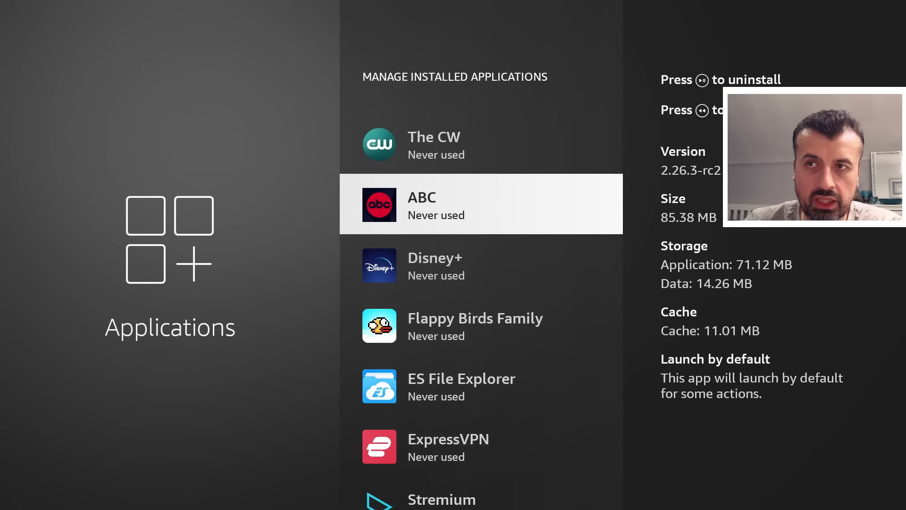
scroll("up", 3)
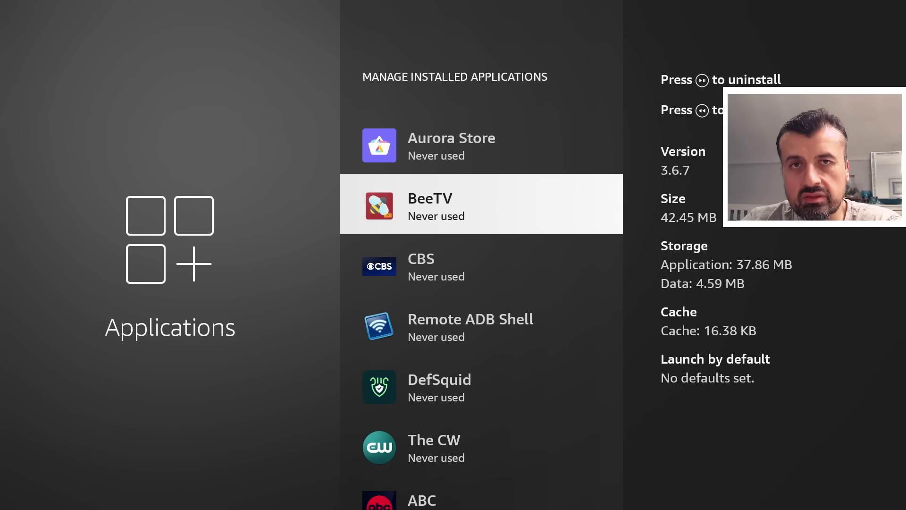
Step: Back out to My Fire TV > Storage and turn Automatic Offload off
key("Back")
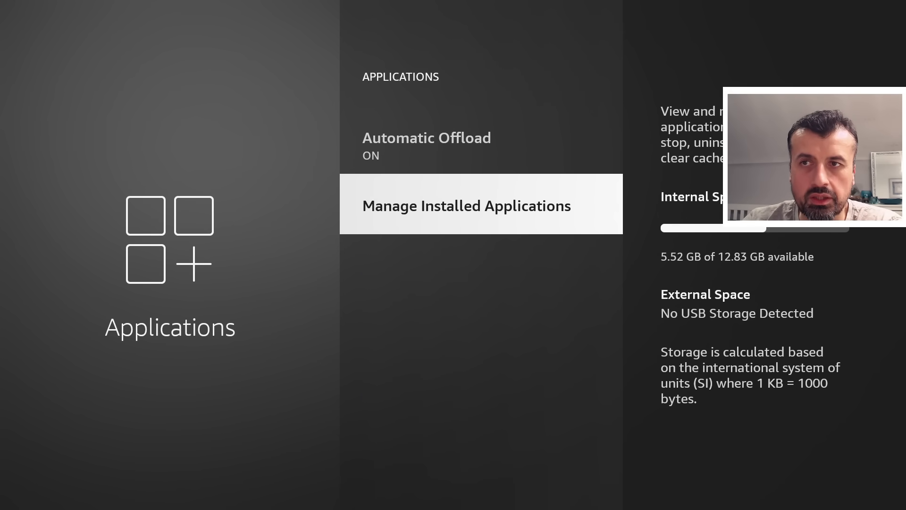
key("Back")
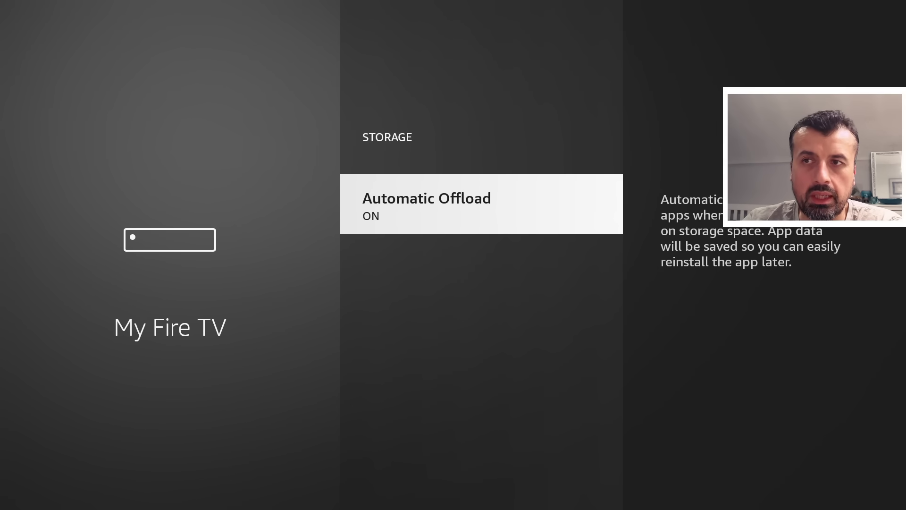
left_click(481, 203)
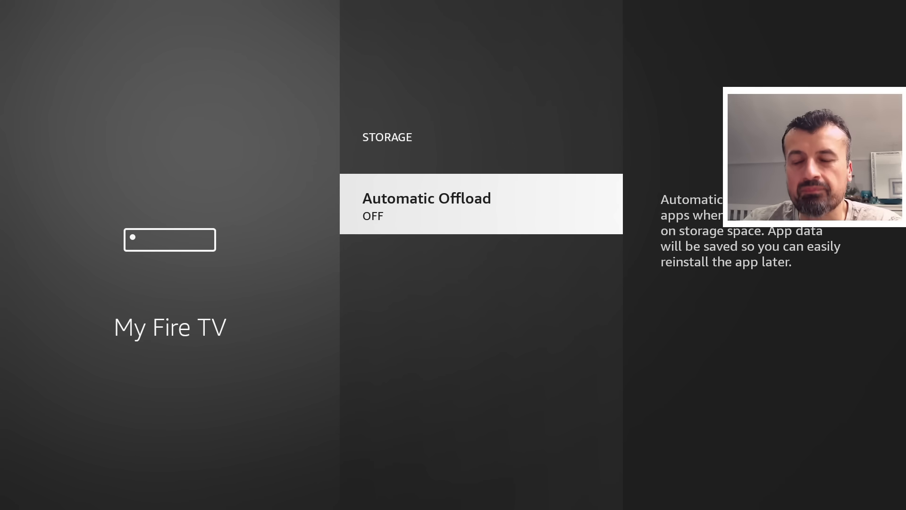